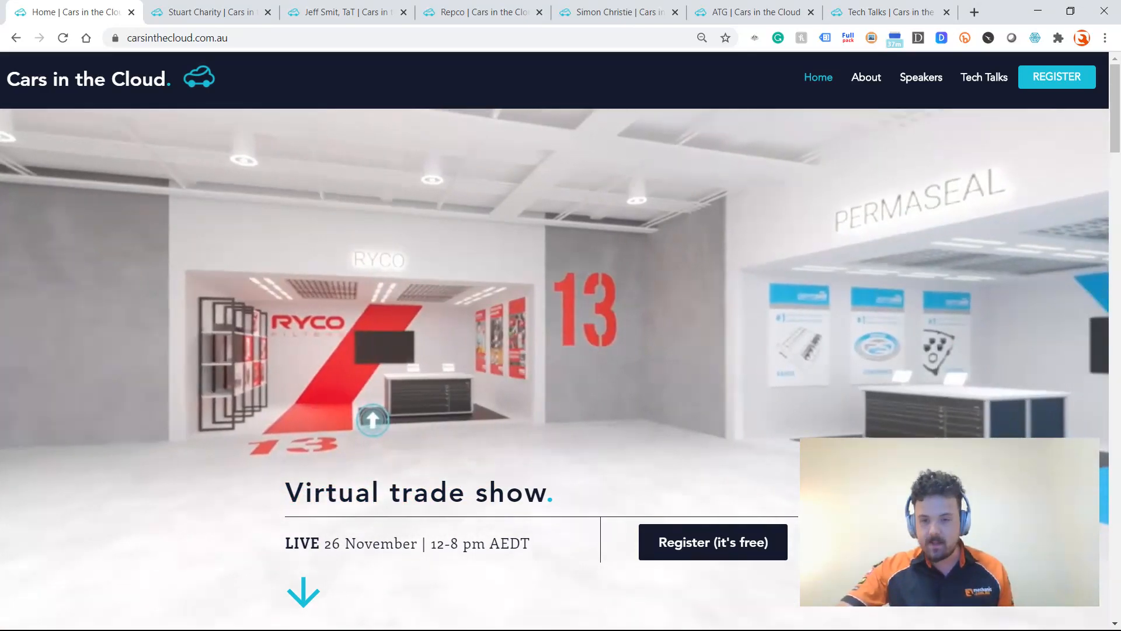
View Jeff Smit's diagnostic process keynote, then the Repco keynote on workshop success
{"action": "left_click", "coordinate": [210, 12]}
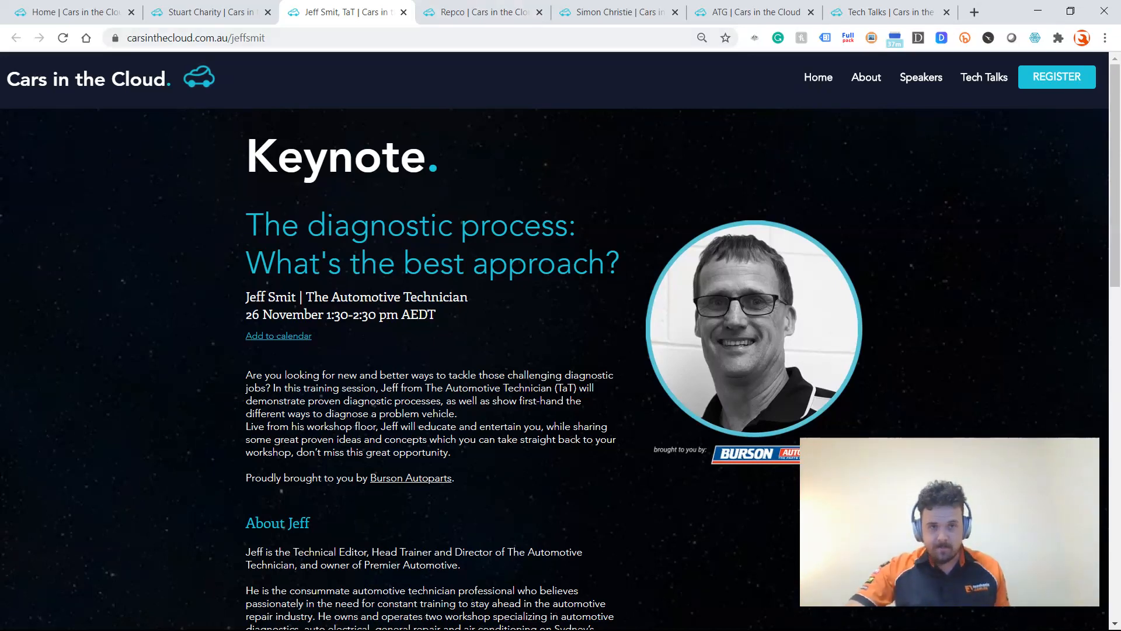
{"action": "left_click", "coordinate": [483, 12]}
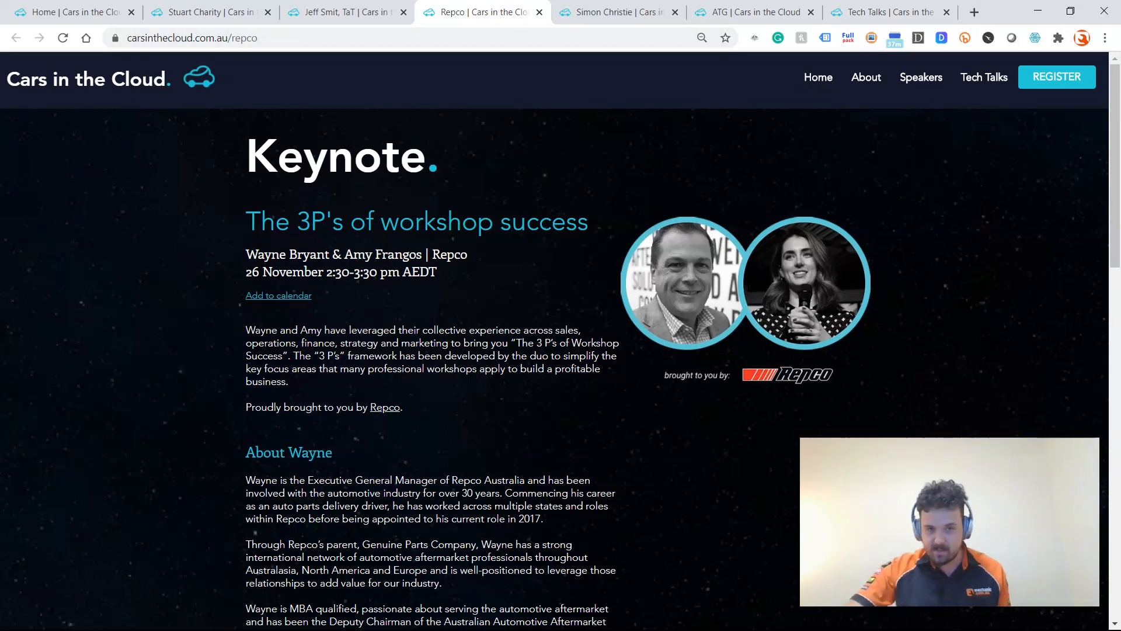
{"action": "left_click", "coordinate": [617, 11]}
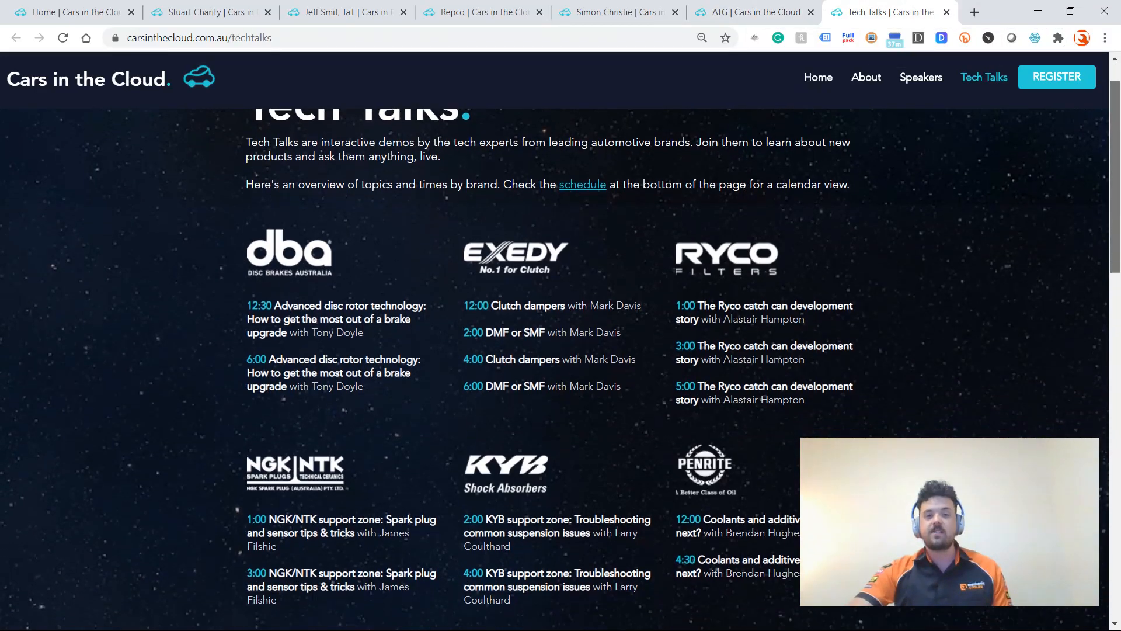
Scroll the Tech Talks page past the Narva, Gates and Trico talks to the Schedule heading
{"action": "scroll", "scroll_direction": "down", "scroll_amount": 3}
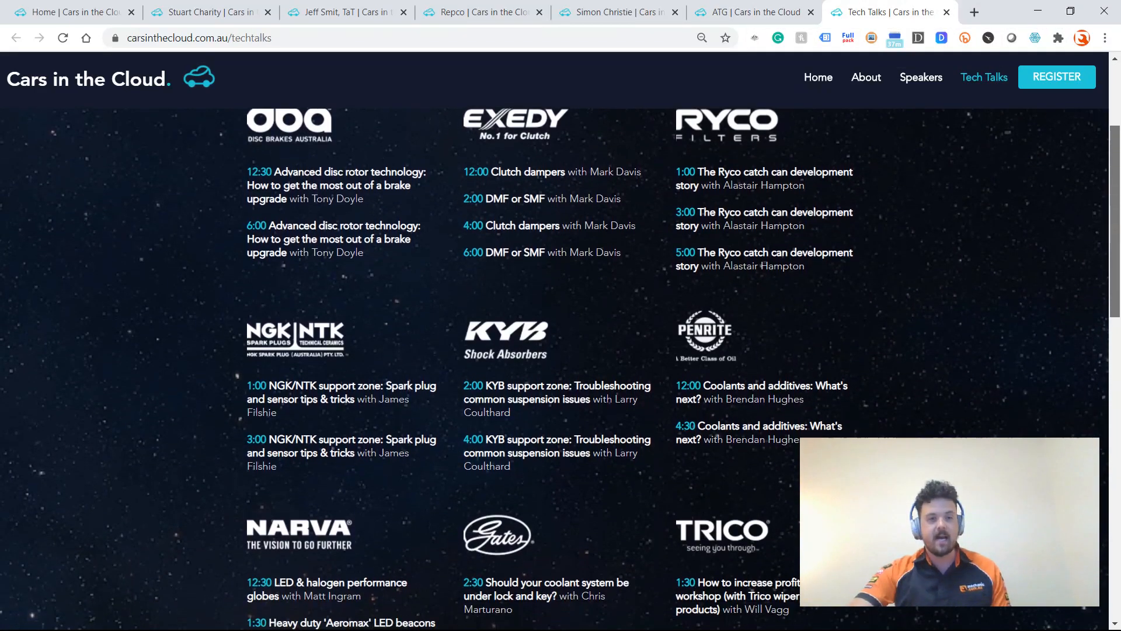
{"action": "scroll", "scroll_direction": "down", "scroll_amount": 3}
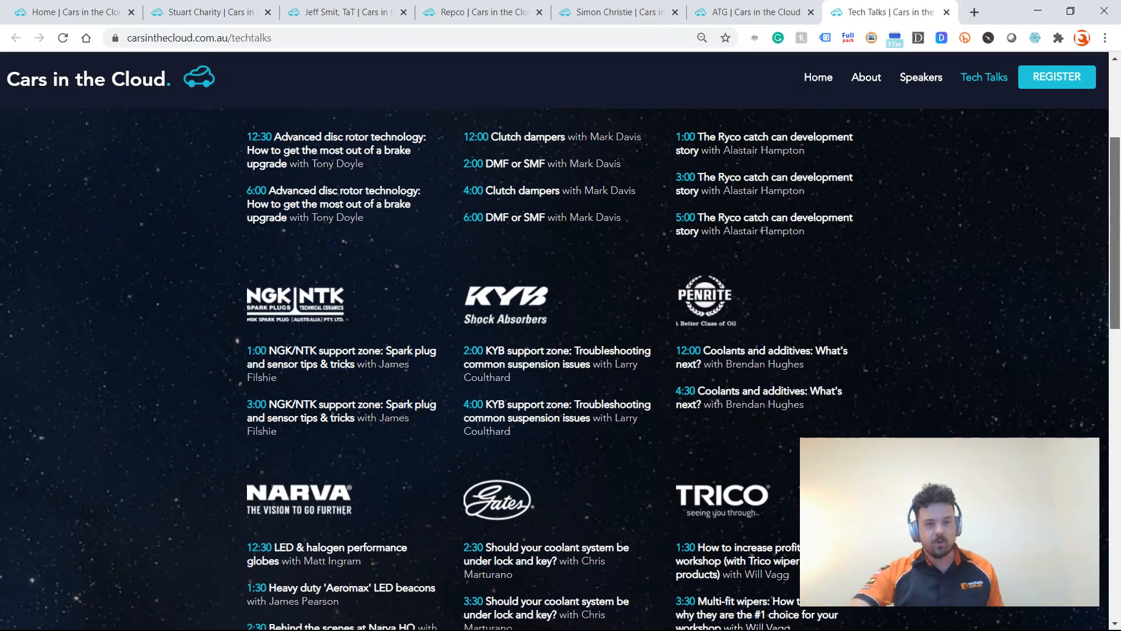
{"action": "scroll", "scroll_direction": "down", "scroll_amount": 3}
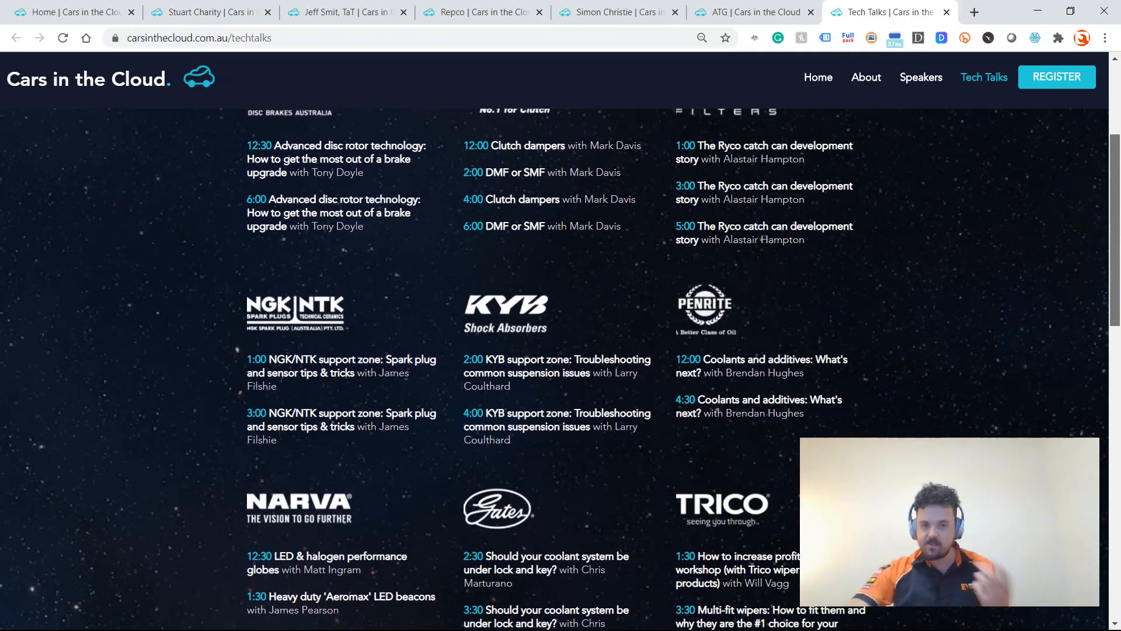
{"action": "scroll", "scroll_direction": "down", "scroll_amount": 3}
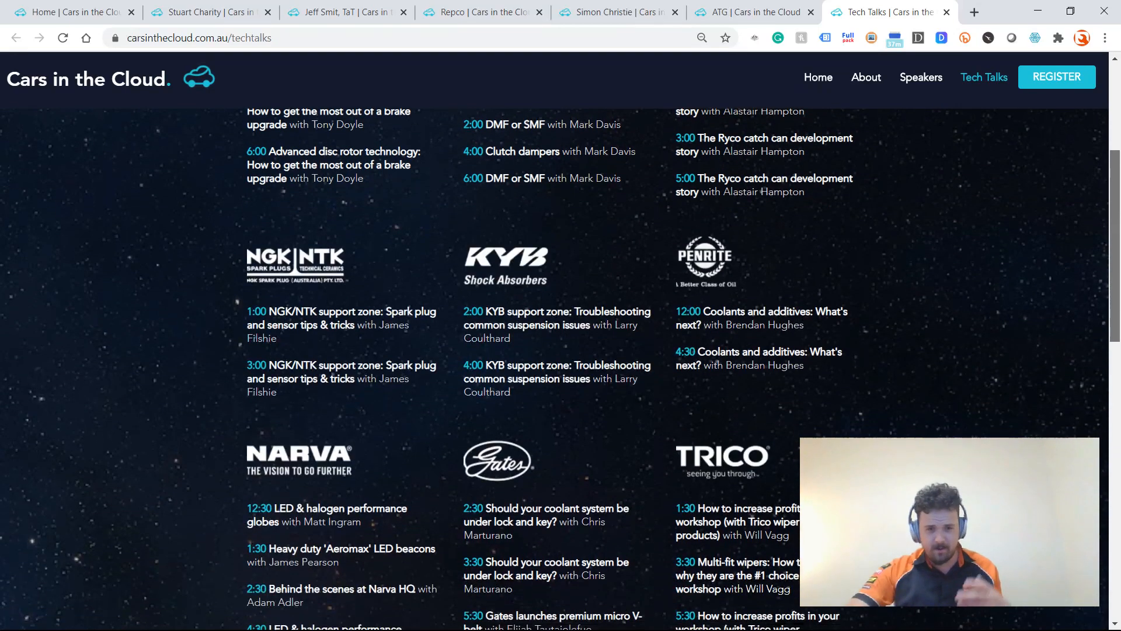
{"action": "scroll", "scroll_direction": "down", "scroll_amount": 3}
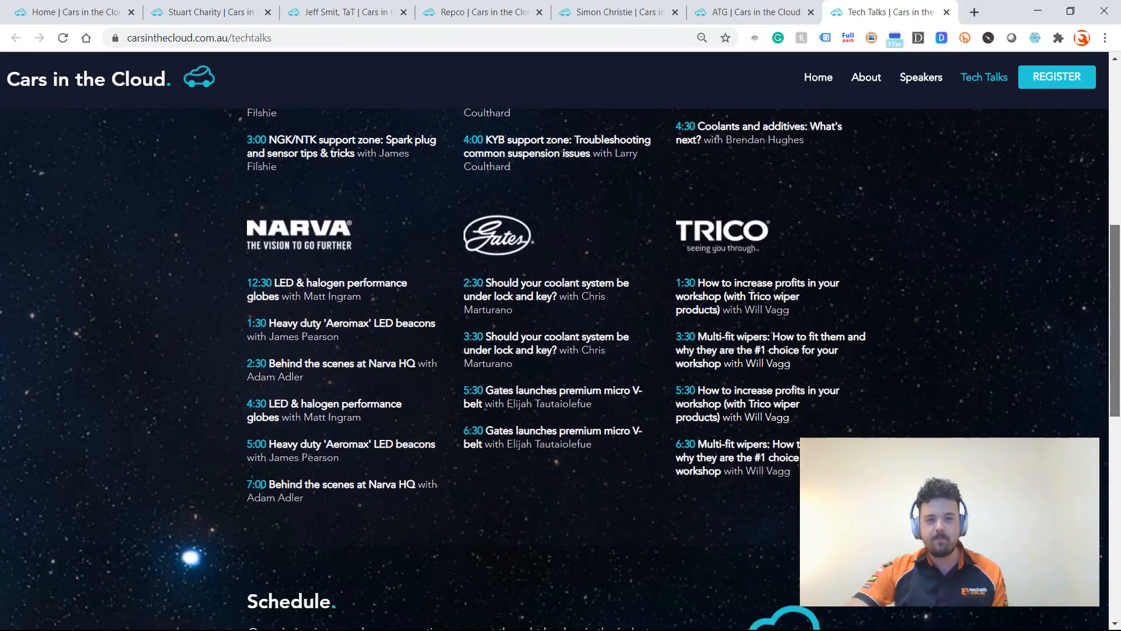